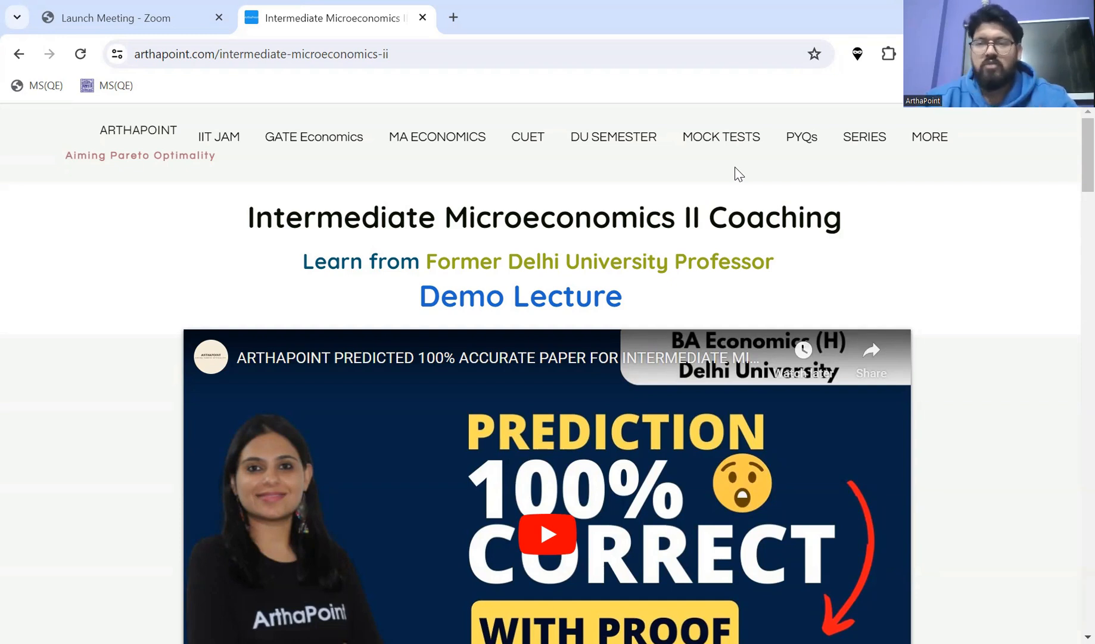
scroll(down, 3)
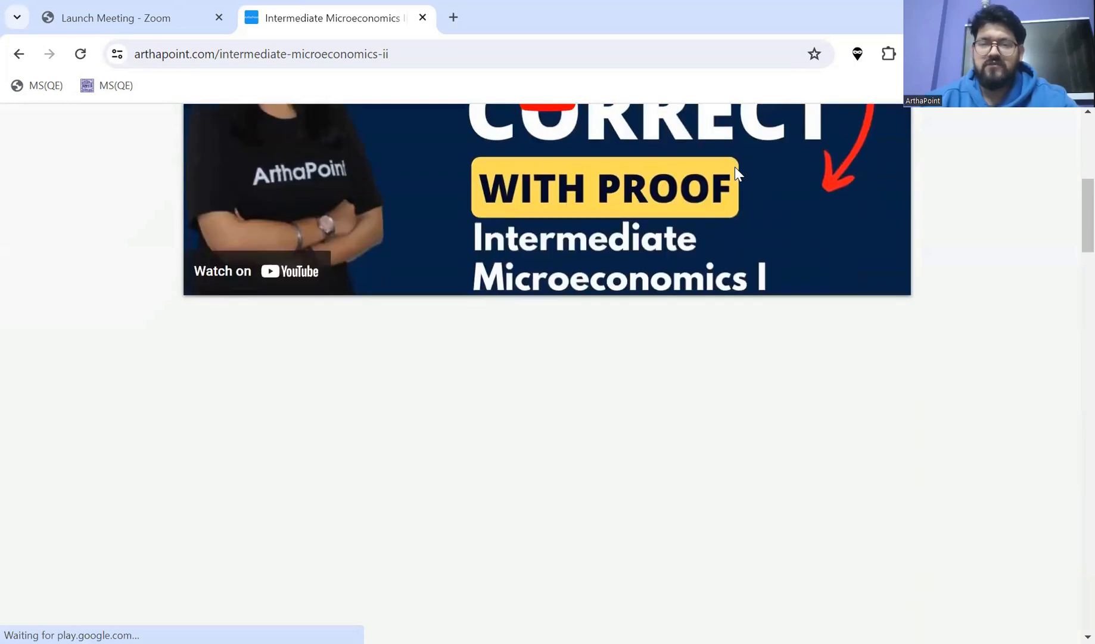
scroll(down, 3)
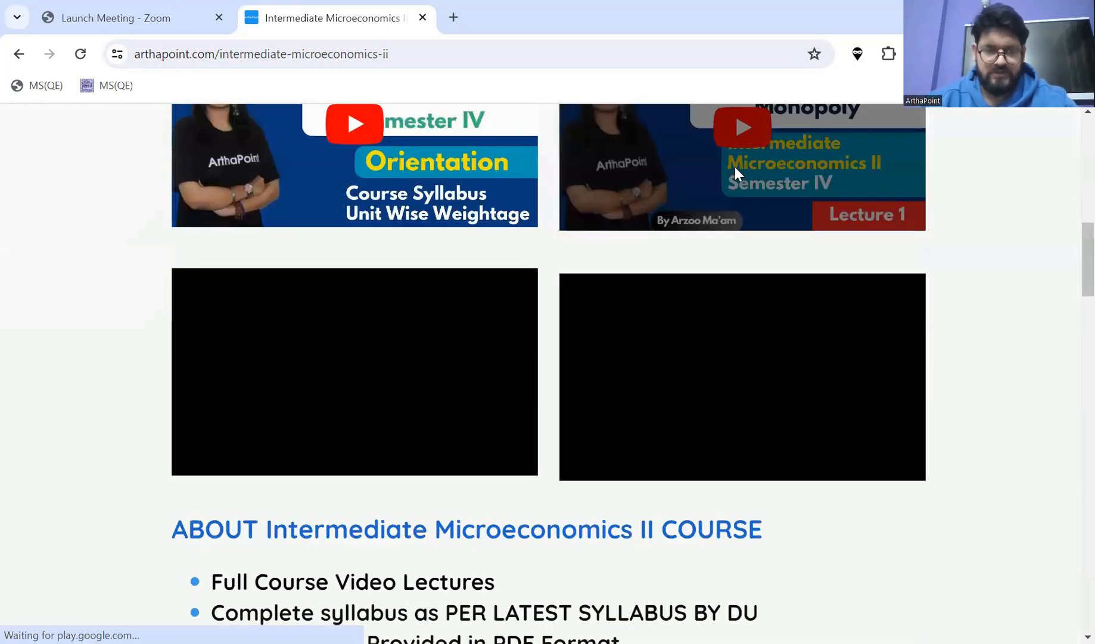
scroll(down, 3)
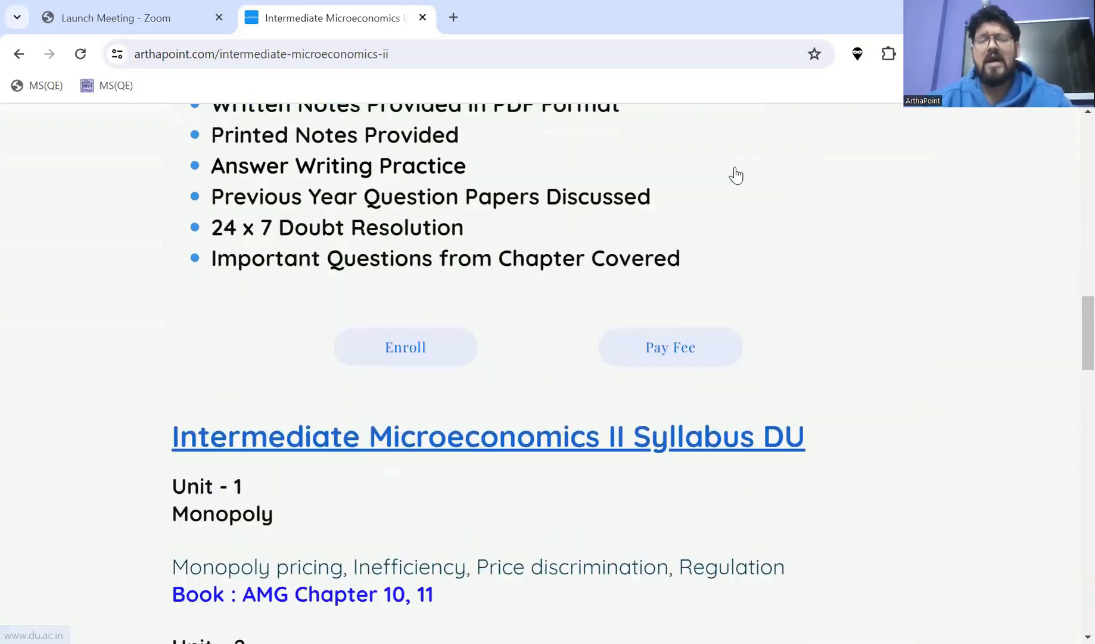
scroll(down, 3)
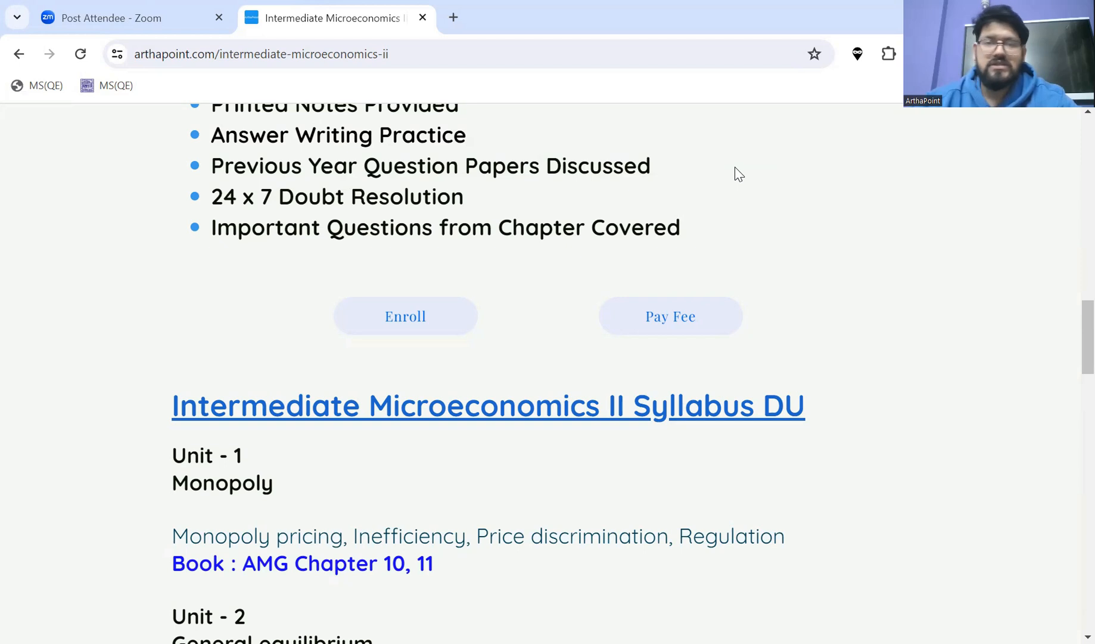
mouse_move(774, 608)
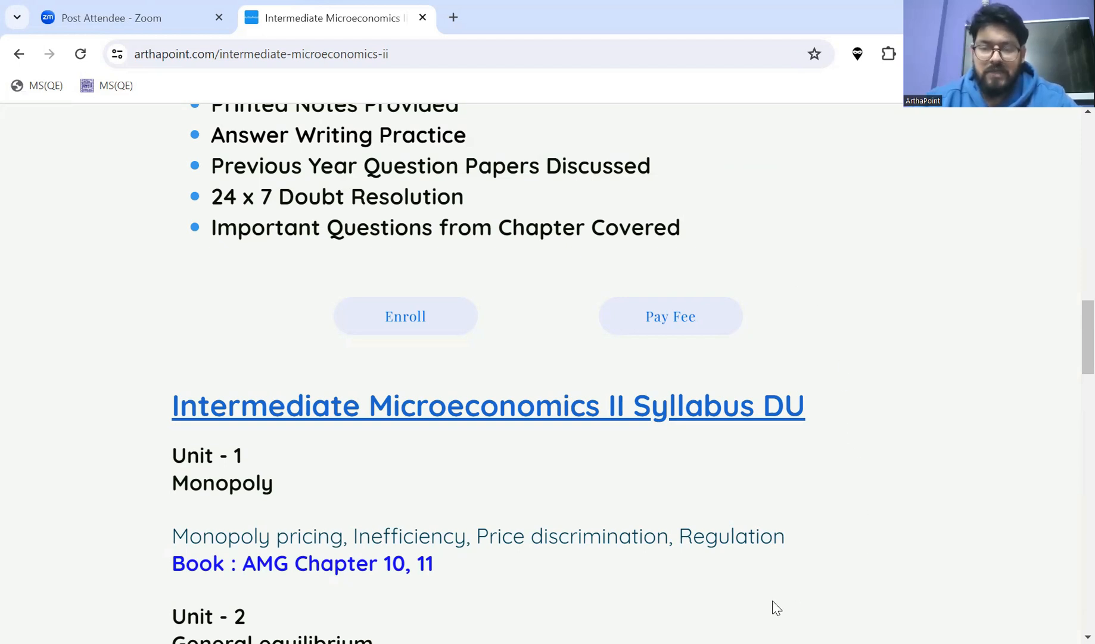